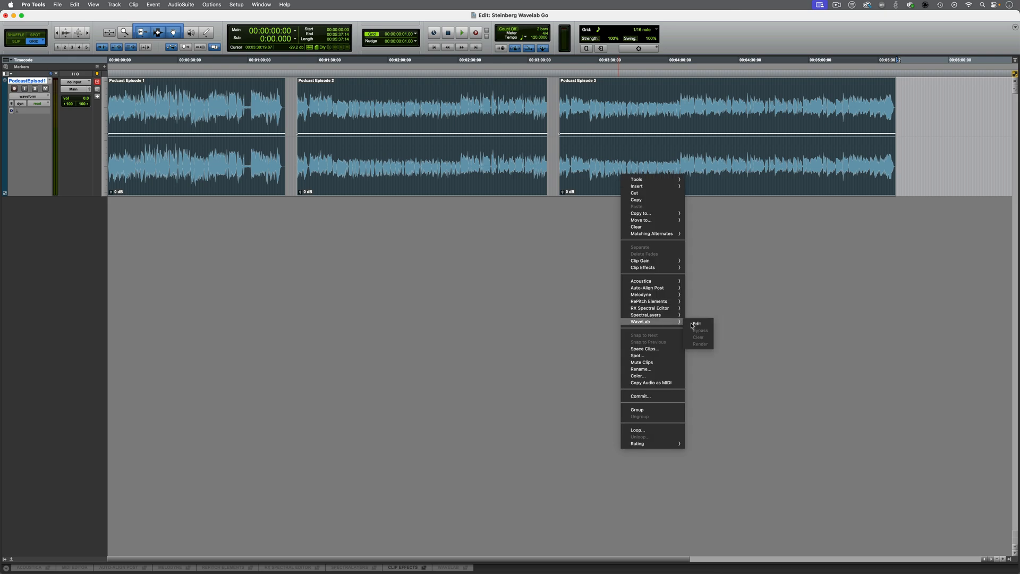
# Step: Open the three podcast episode clips in the WaveLab Go ARA editor
pyautogui.click(696, 323)
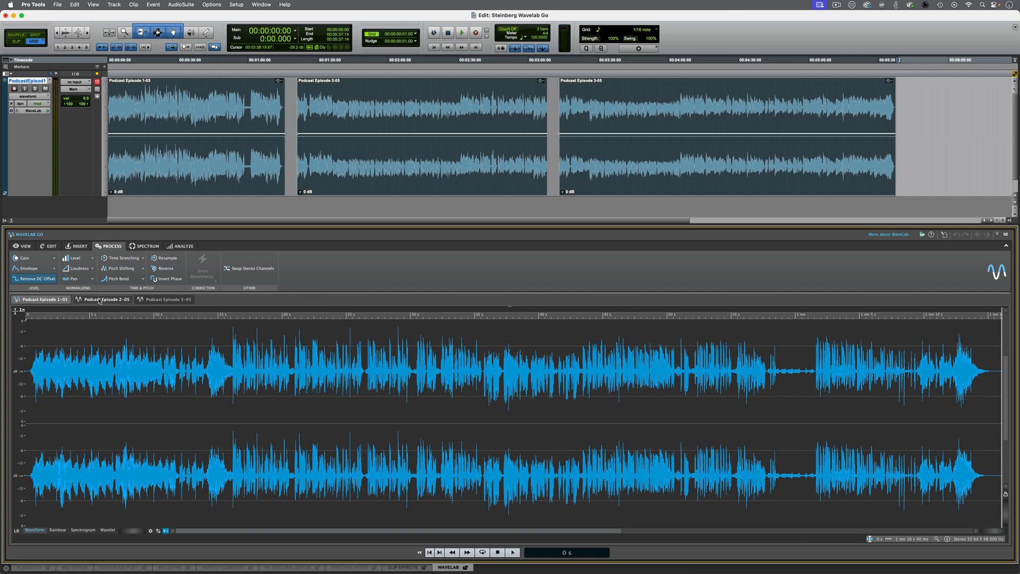
pyautogui.click(169, 299)
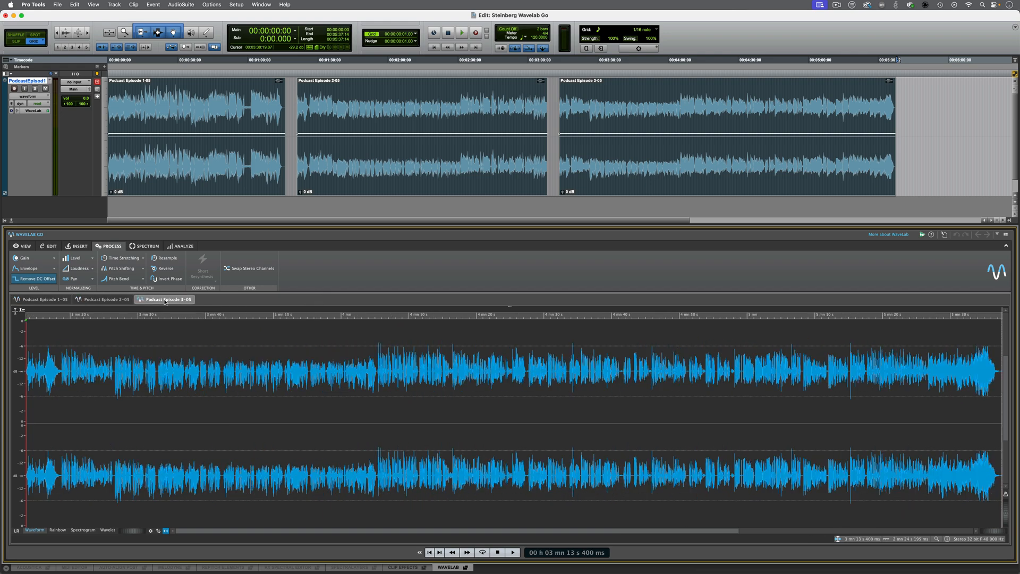
pyautogui.click(43, 299)
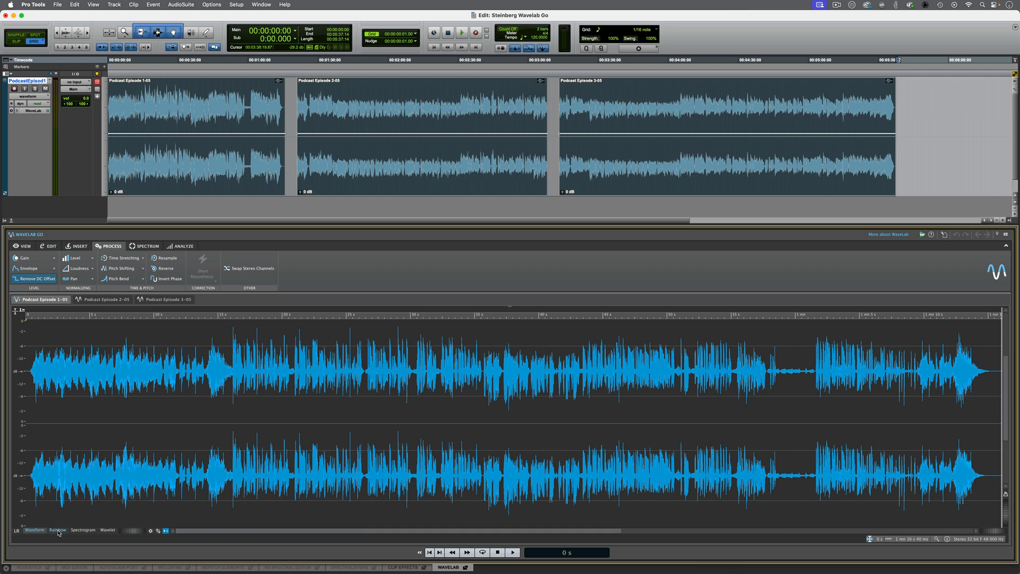
pyautogui.click(57, 530)
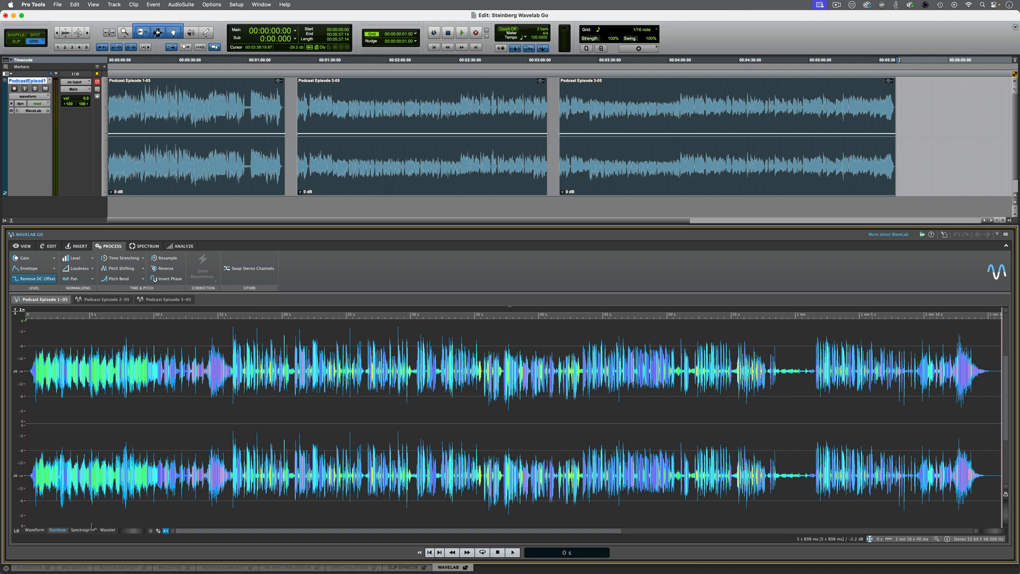
pyautogui.click(83, 530)
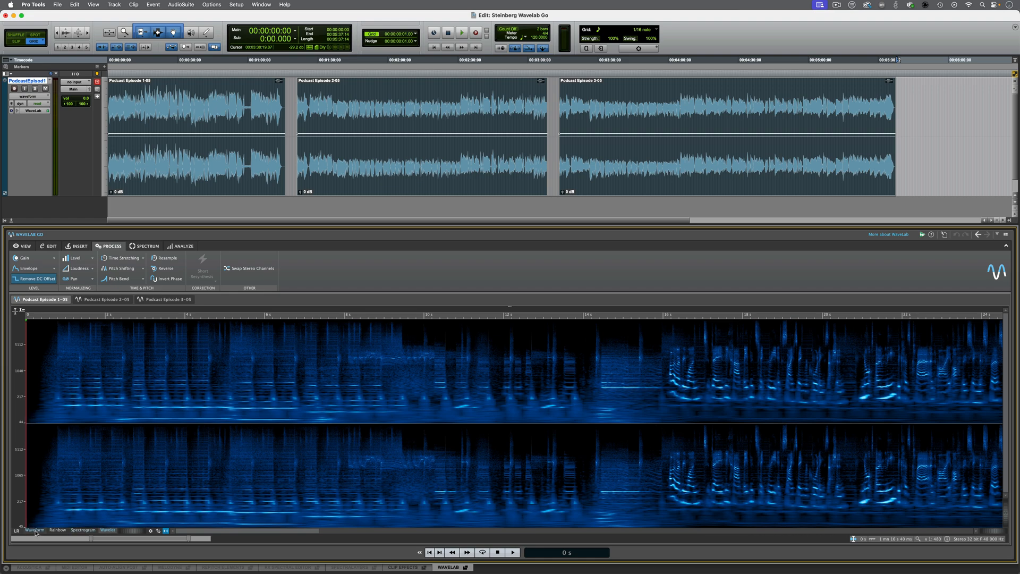
pyautogui.click(34, 529)
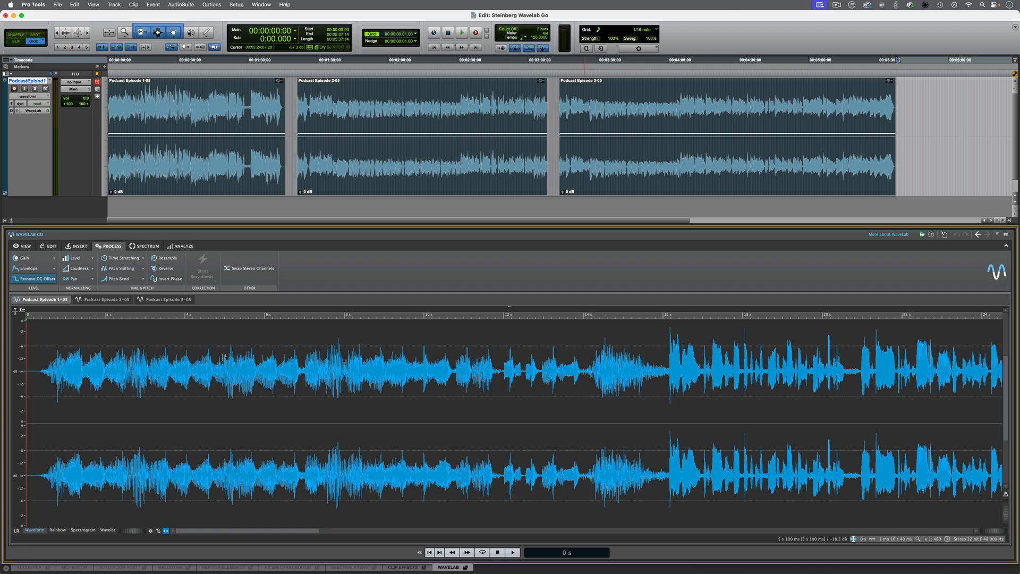
# Step: Run Global Analysis loudness on each episode tab, reading about -16.5, -19.7 and -20.2 LUFS
pyautogui.click(182, 246)
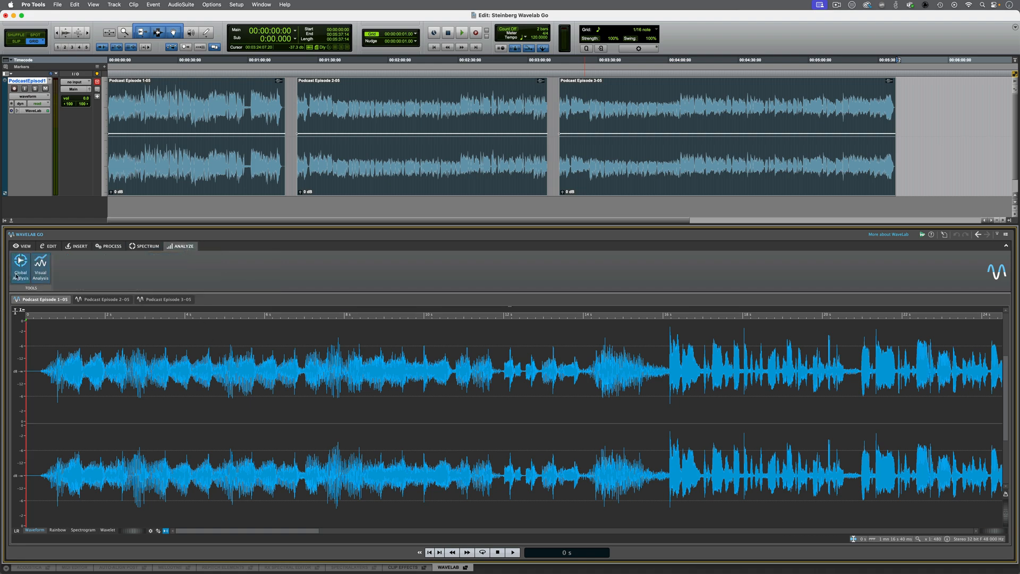
pyautogui.click(20, 263)
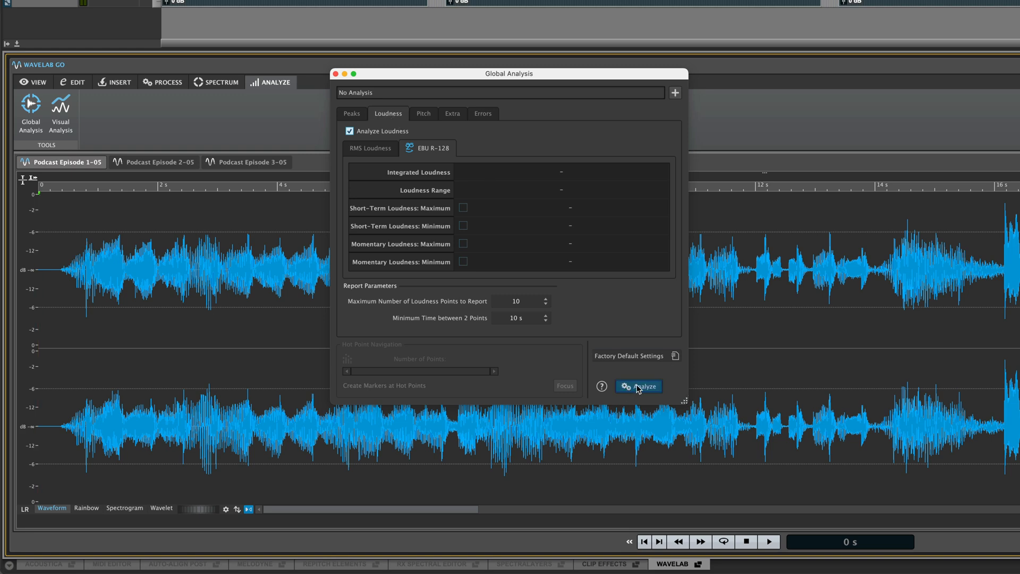
pyautogui.click(638, 386)
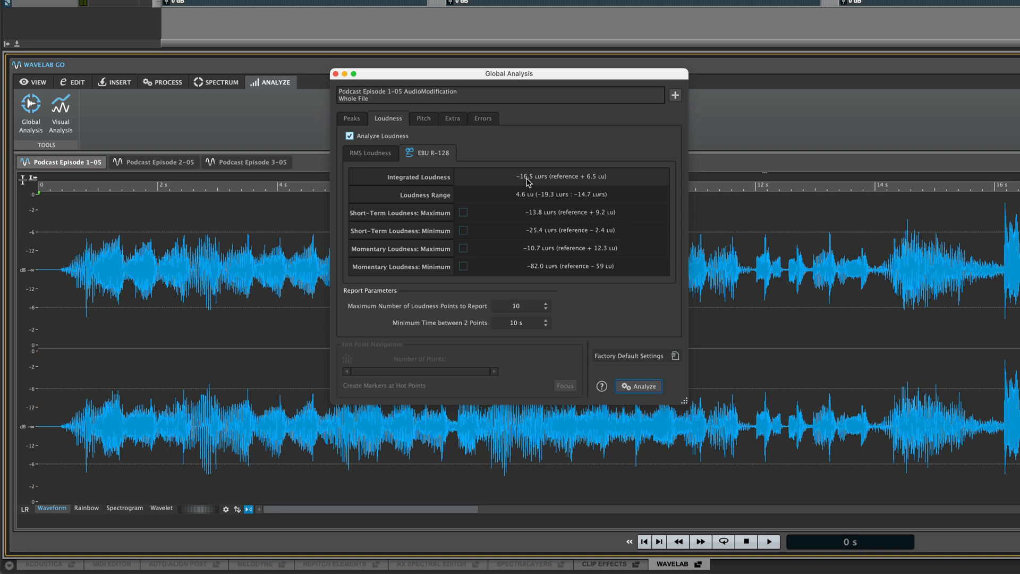
pyautogui.click(160, 162)
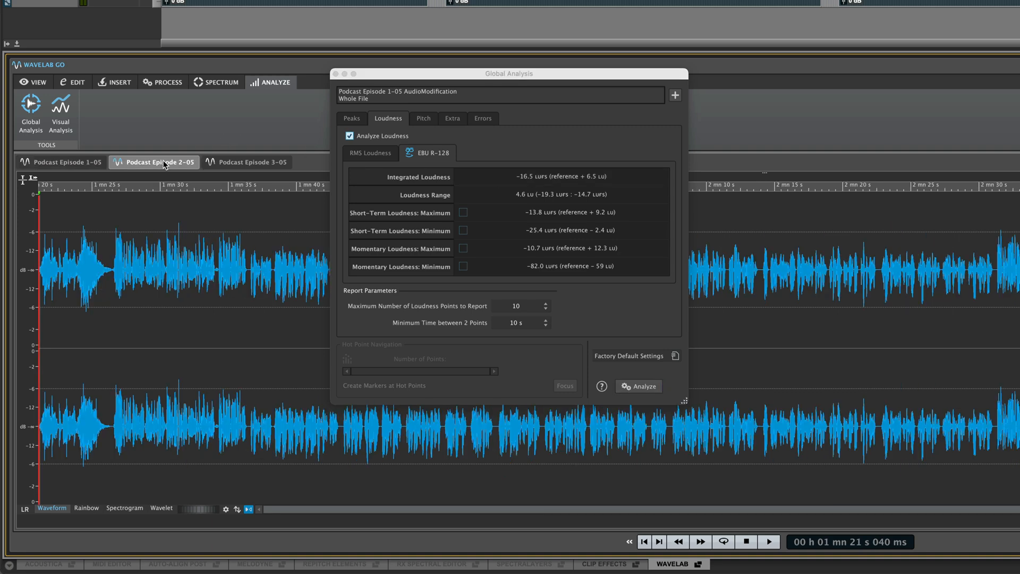
pyautogui.click(638, 386)
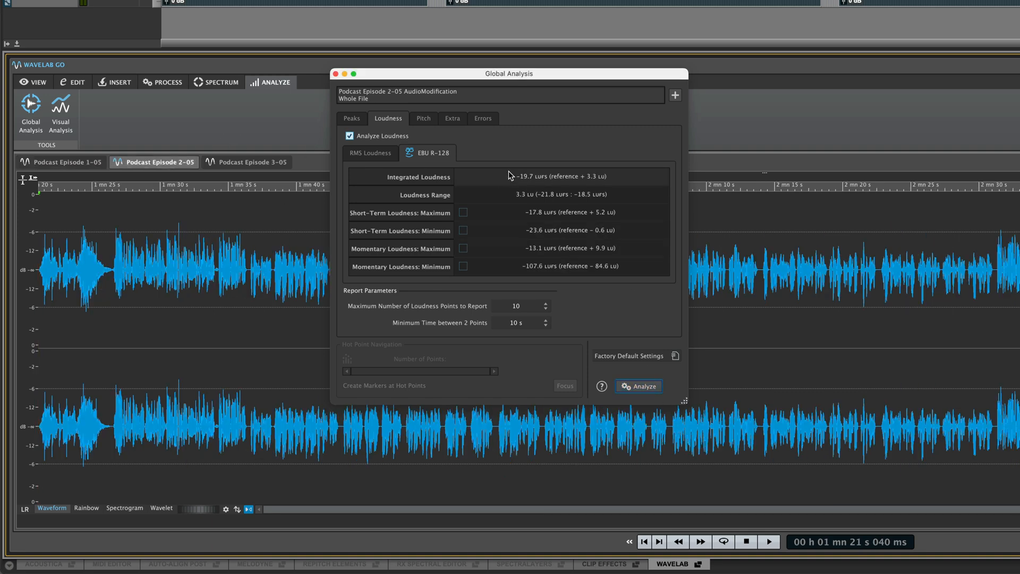
pyautogui.click(252, 162)
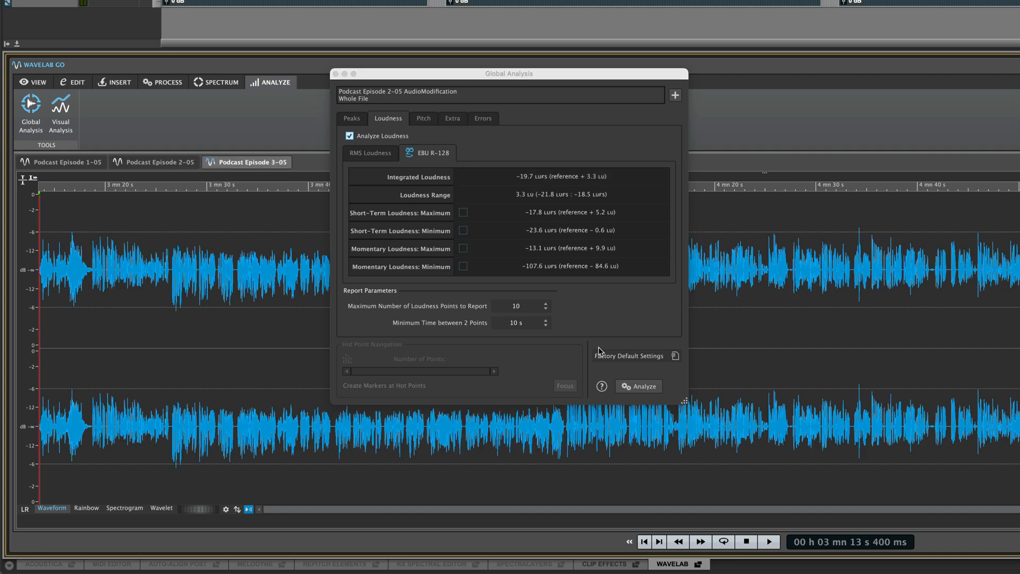
pyautogui.click(638, 386)
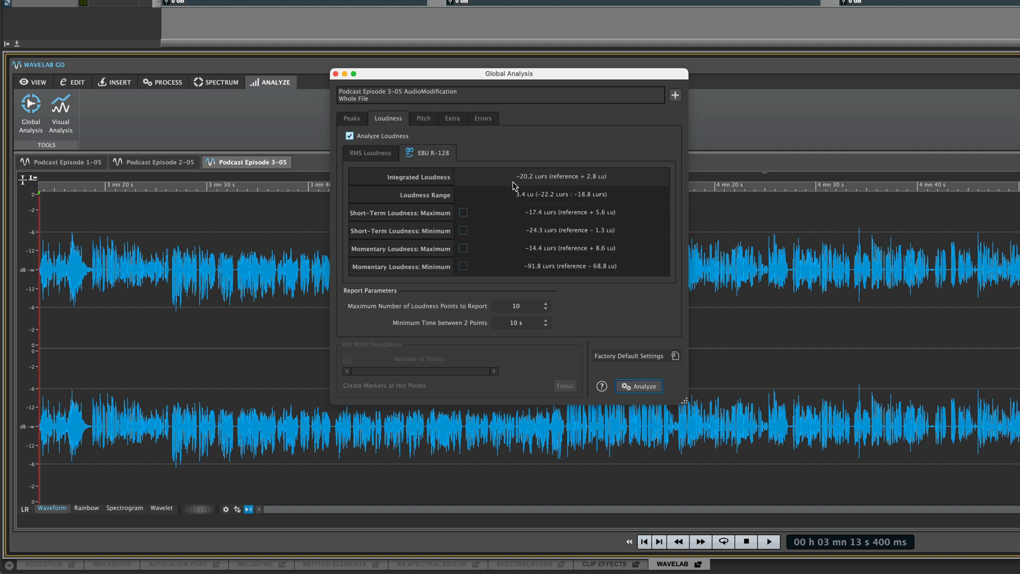
pyautogui.click(166, 81)
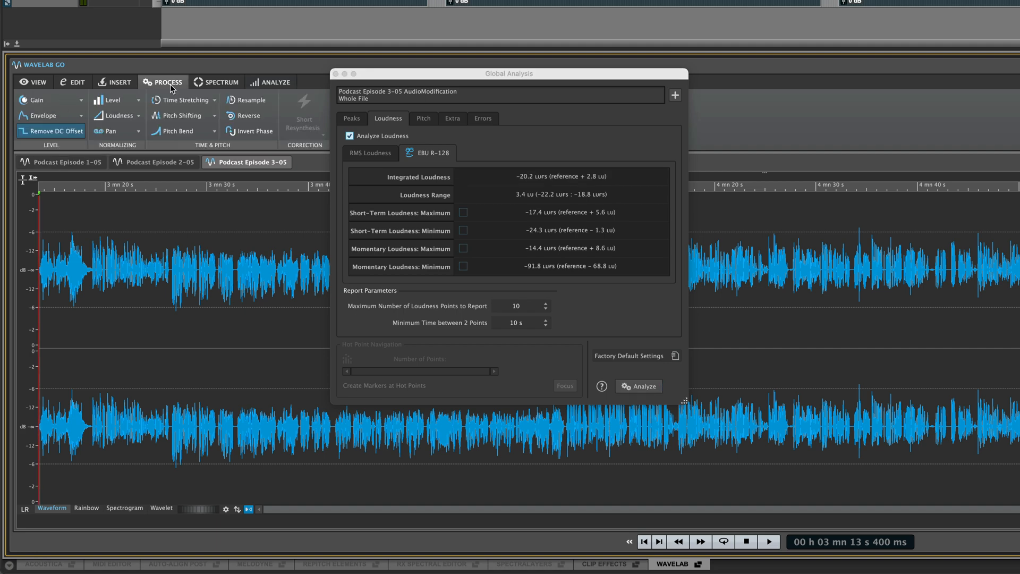
# Step: Apply the Apple Podcast loudness preset to each episode tab
pyautogui.click(117, 115)
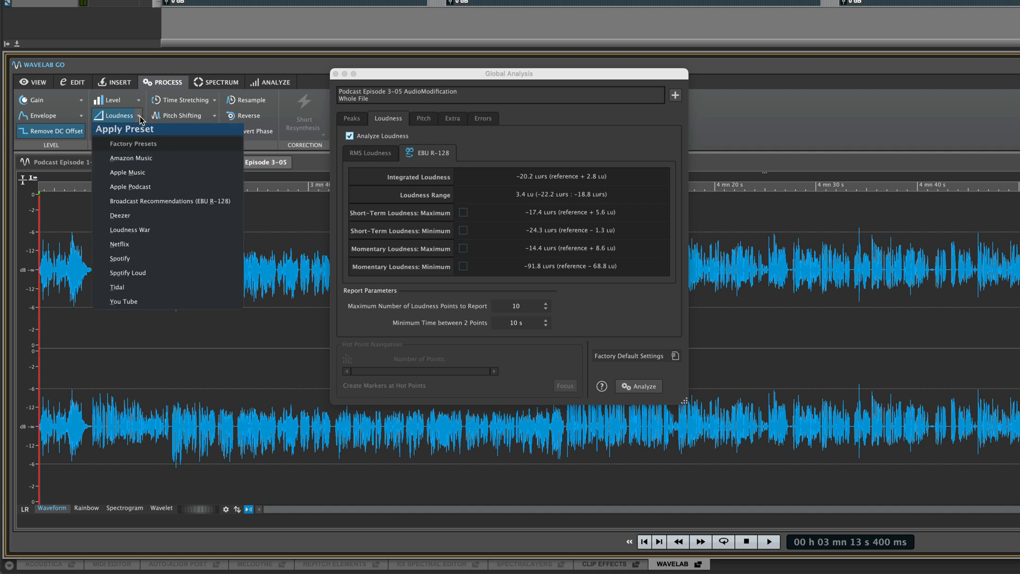
pyautogui.moveTo(168, 215)
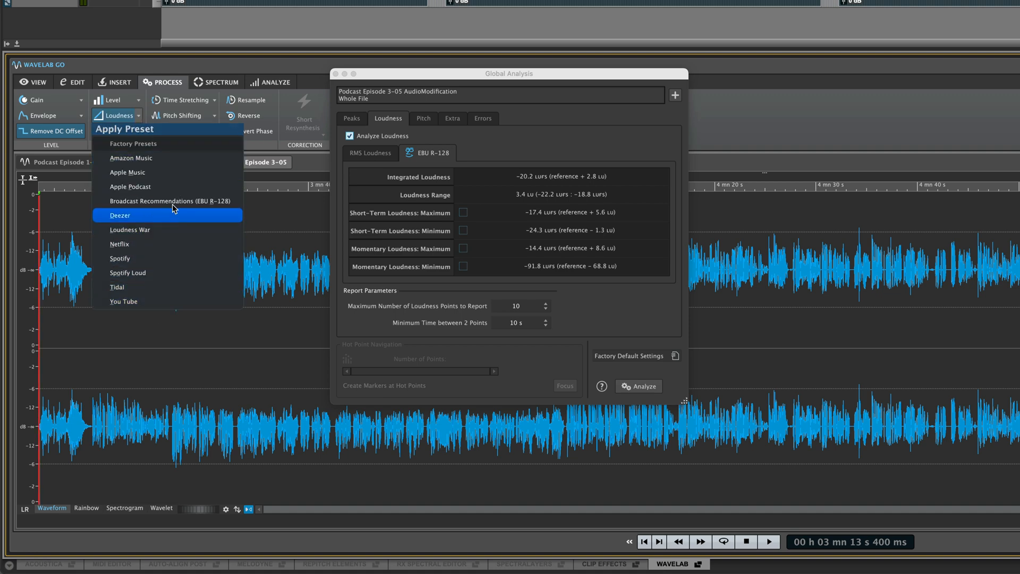
pyautogui.moveTo(154, 203)
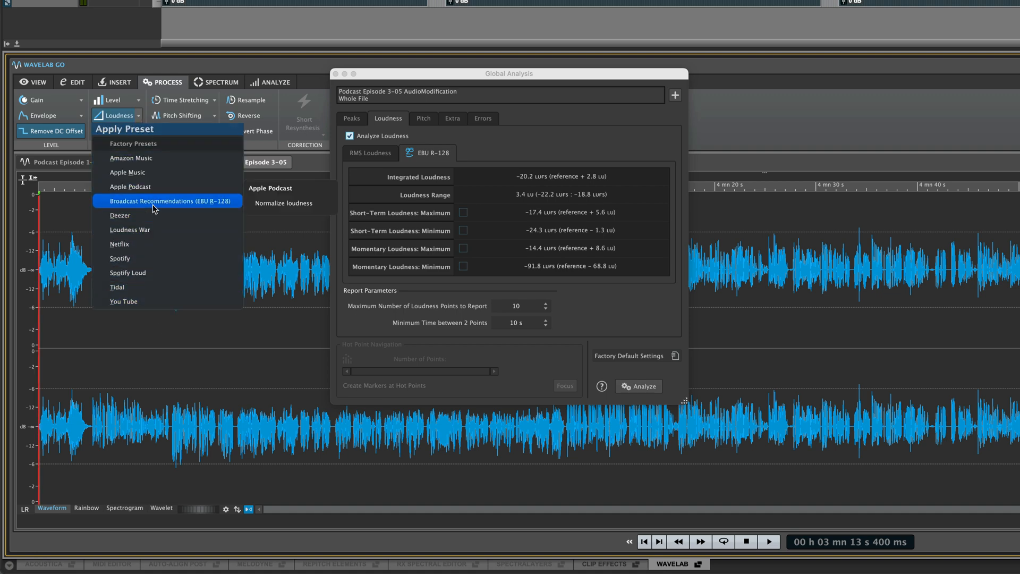
pyautogui.moveTo(166, 189)
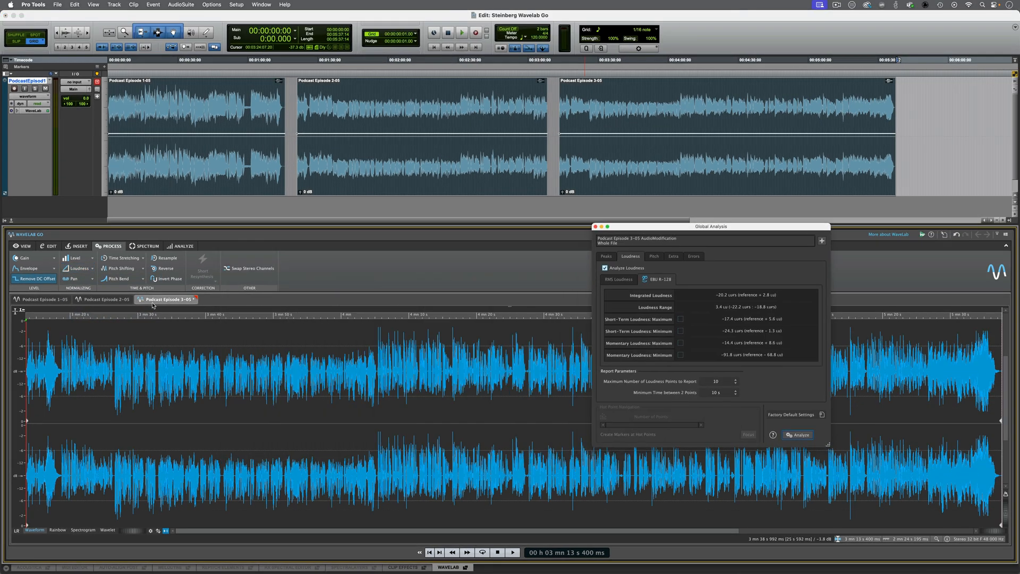
pyautogui.click(103, 299)
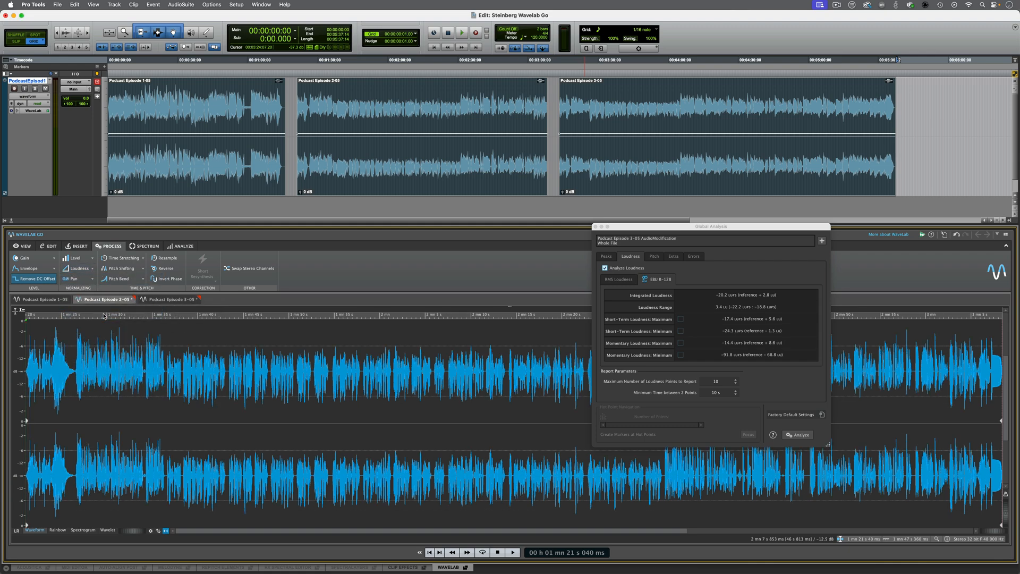
pyautogui.click(44, 298)
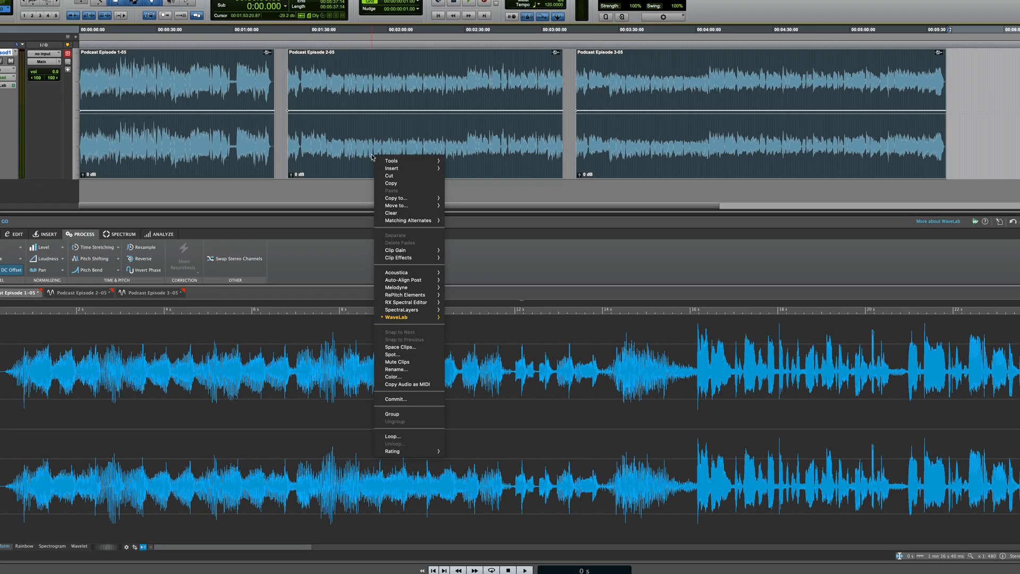
pyautogui.moveTo(397, 304)
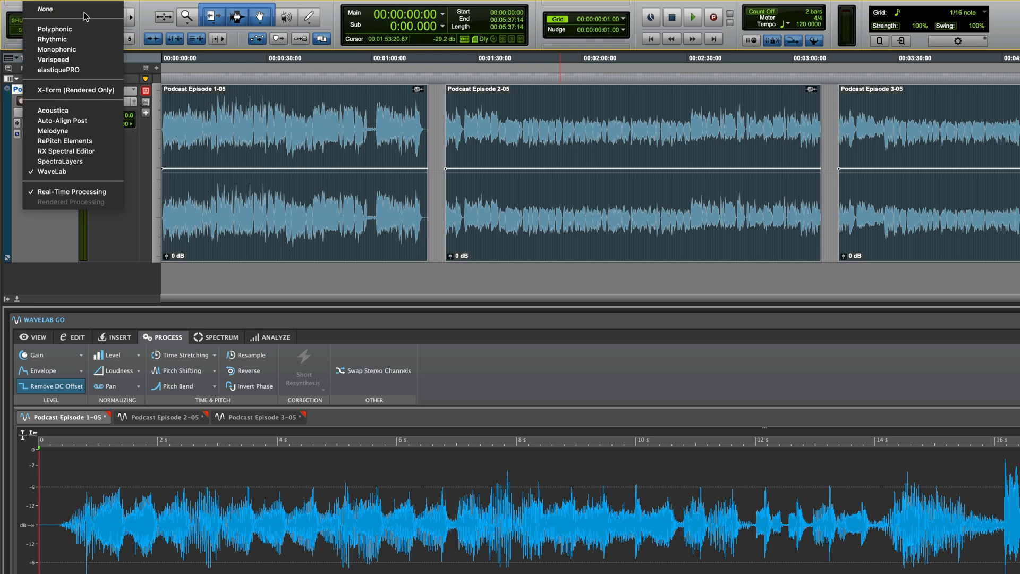
# Step: Set the track's Elastic/ARA plug-in to None and commit the processed clips
pyautogui.click(45, 8)
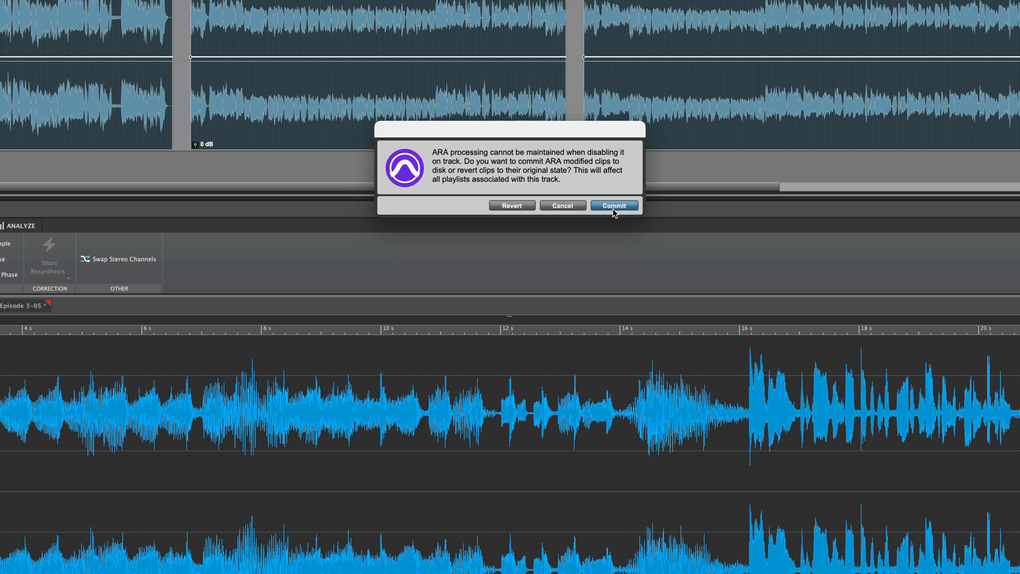
pyautogui.click(612, 206)
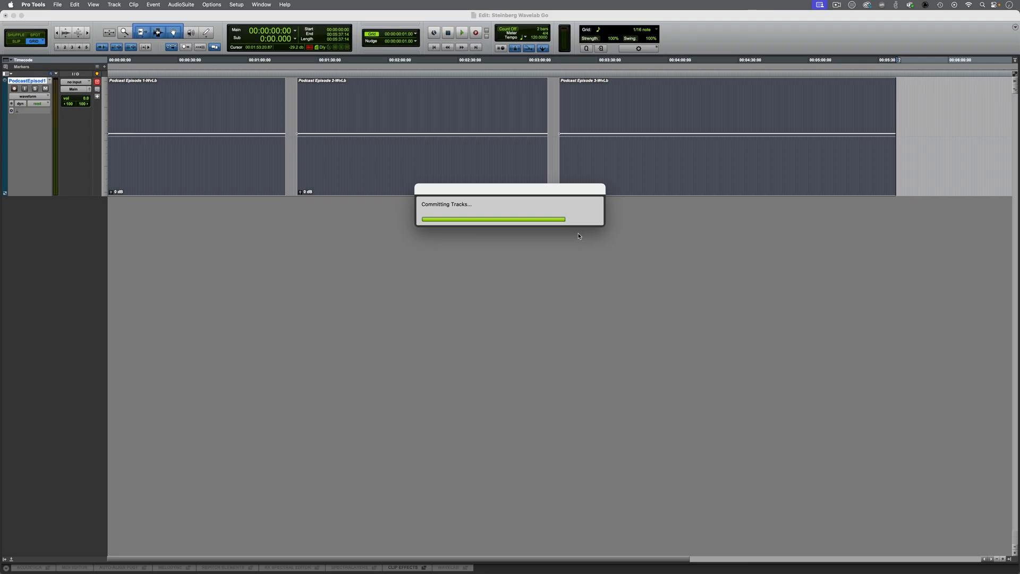